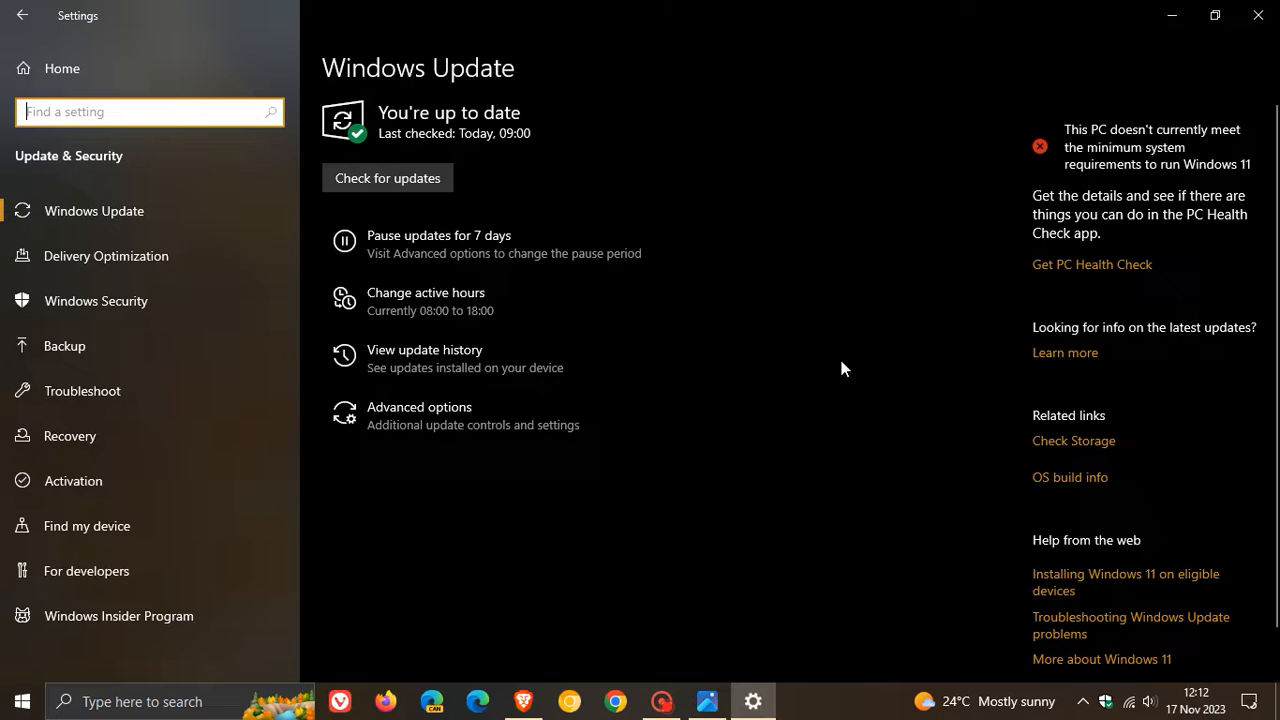
Close the Settings window after Windows Update reports the PC is up to date
click(1256, 16)
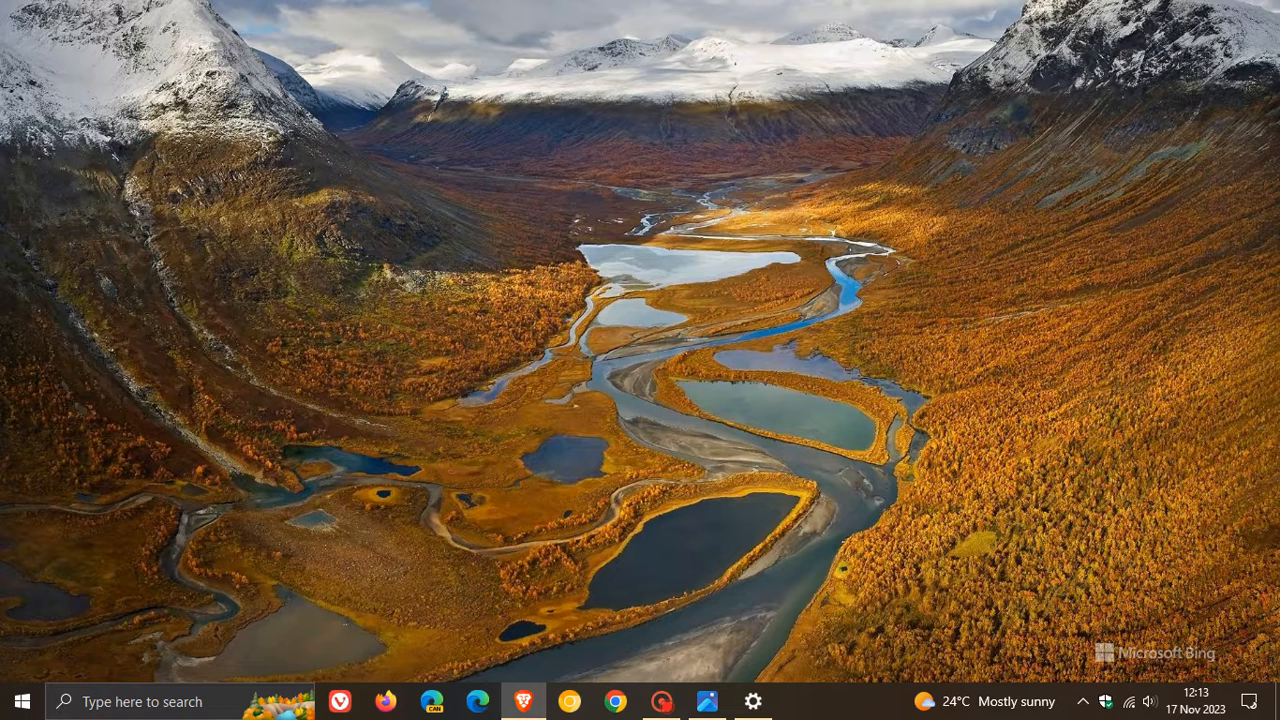